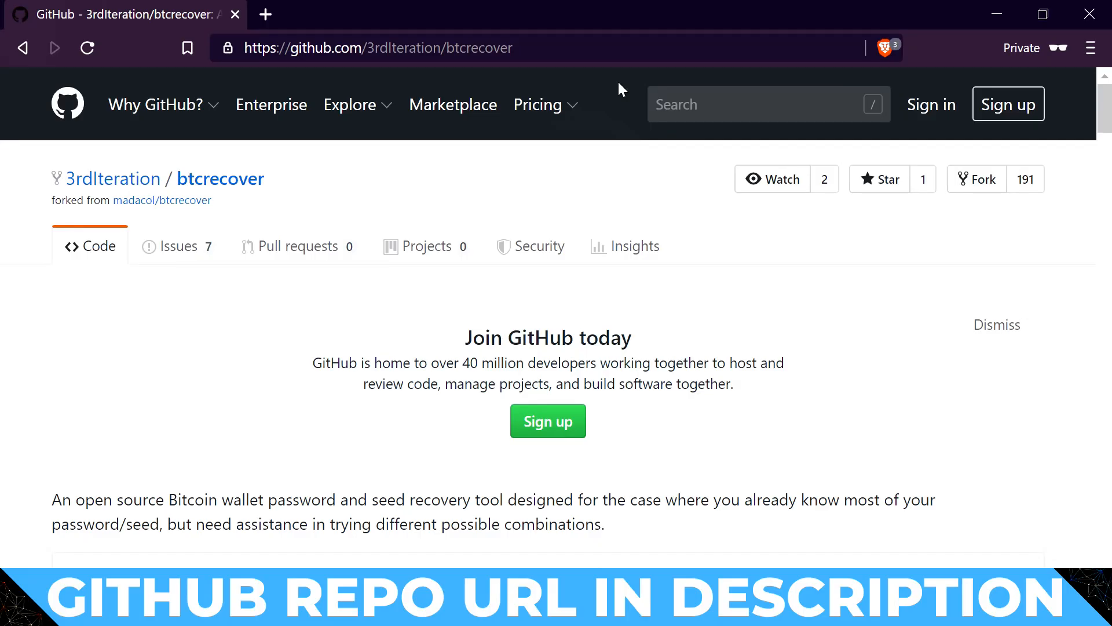
Scroll down the btcrecover repository page to the README's supported seed and passphrase recovery coins
{"action": "scroll", "scroll_direction": "down", "scroll_amount": 3}
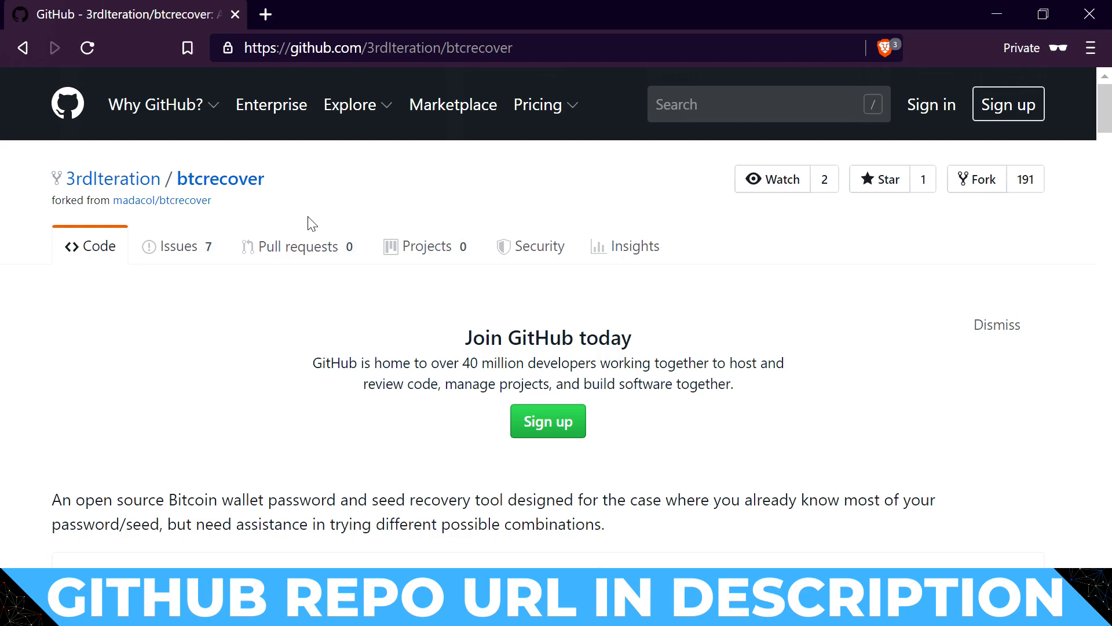
{"action": "scroll", "scroll_direction": "down", "scroll_amount": 3}
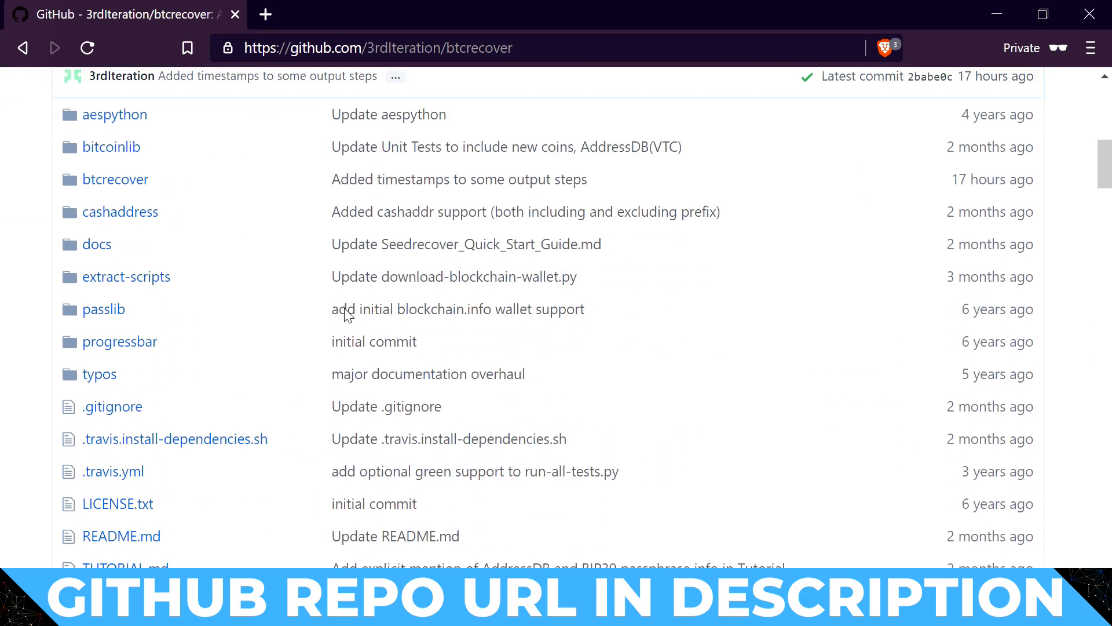
{"action": "scroll", "scroll_direction": "down", "scroll_amount": 3}
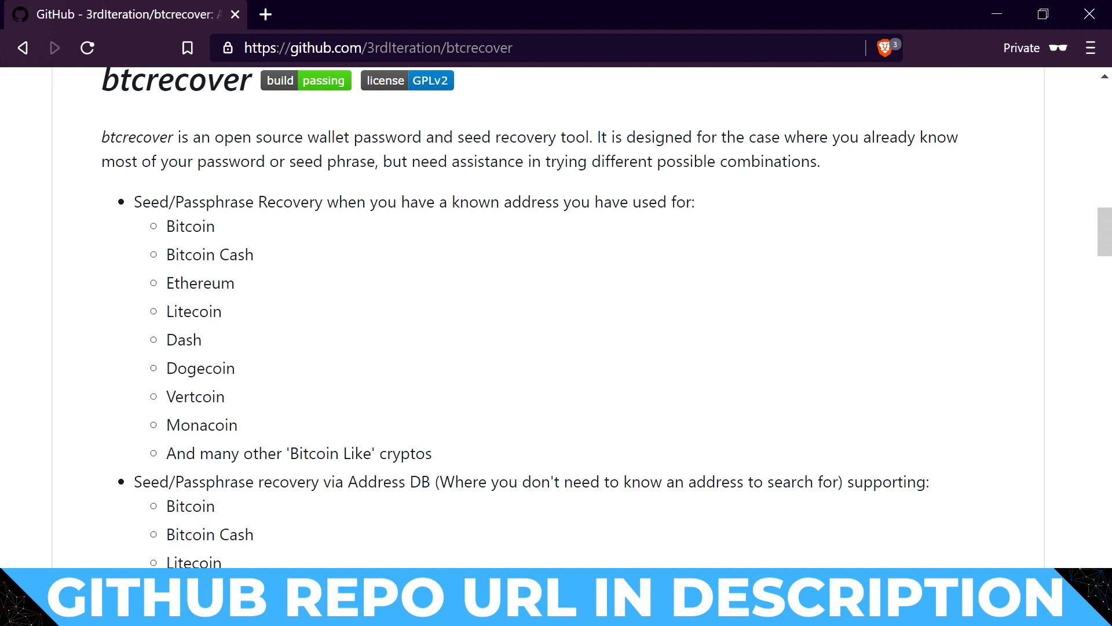
{"action": "mouse_move", "coordinate": [318, 405]}
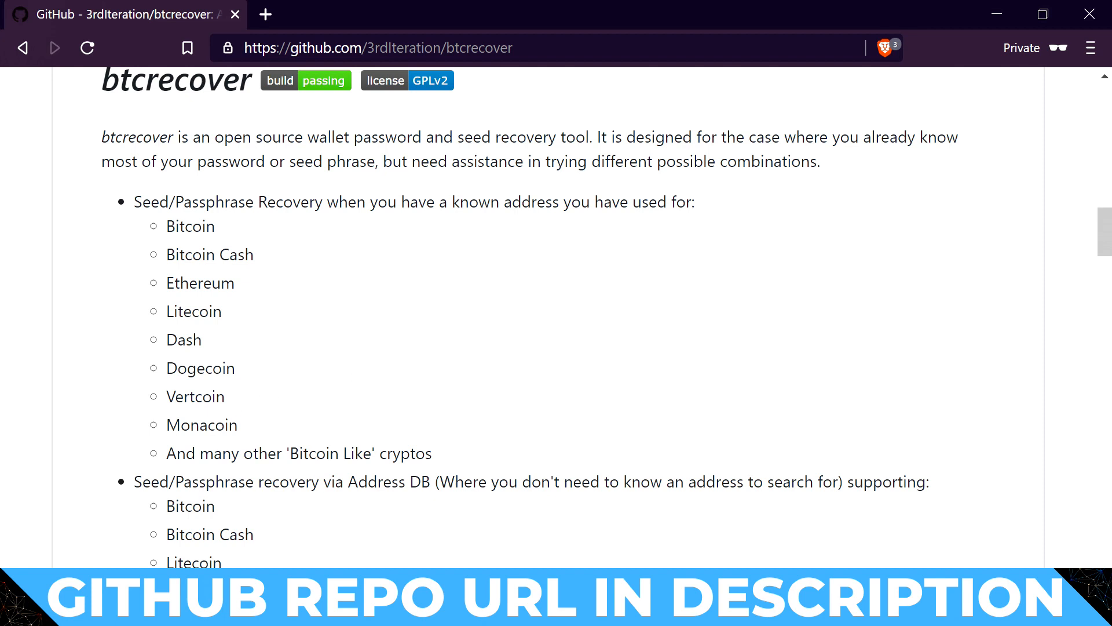
{"action": "scroll", "scroll_direction": "down", "scroll_amount": 3}
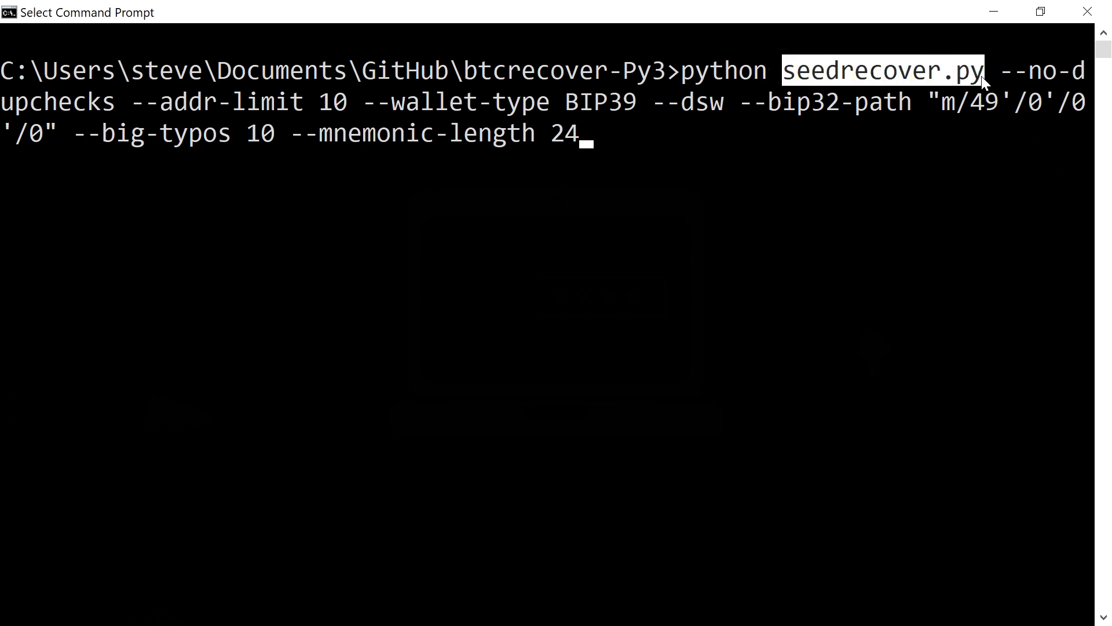
{"action": "mouse_move", "coordinate": [1004, 78]}
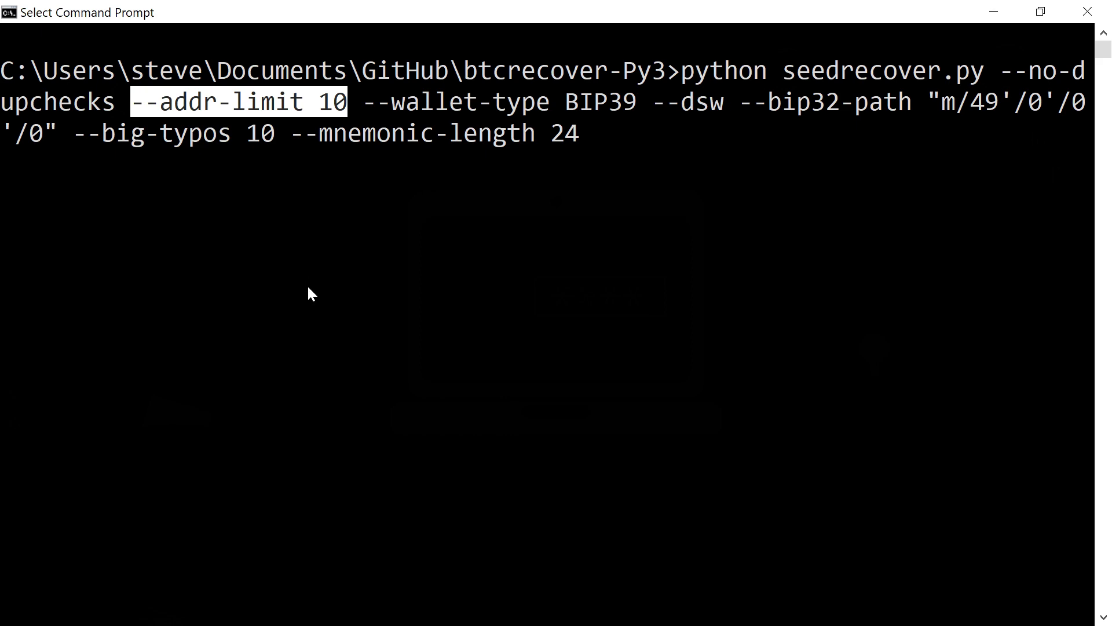
{"action": "mouse_move", "coordinate": [237, 104]}
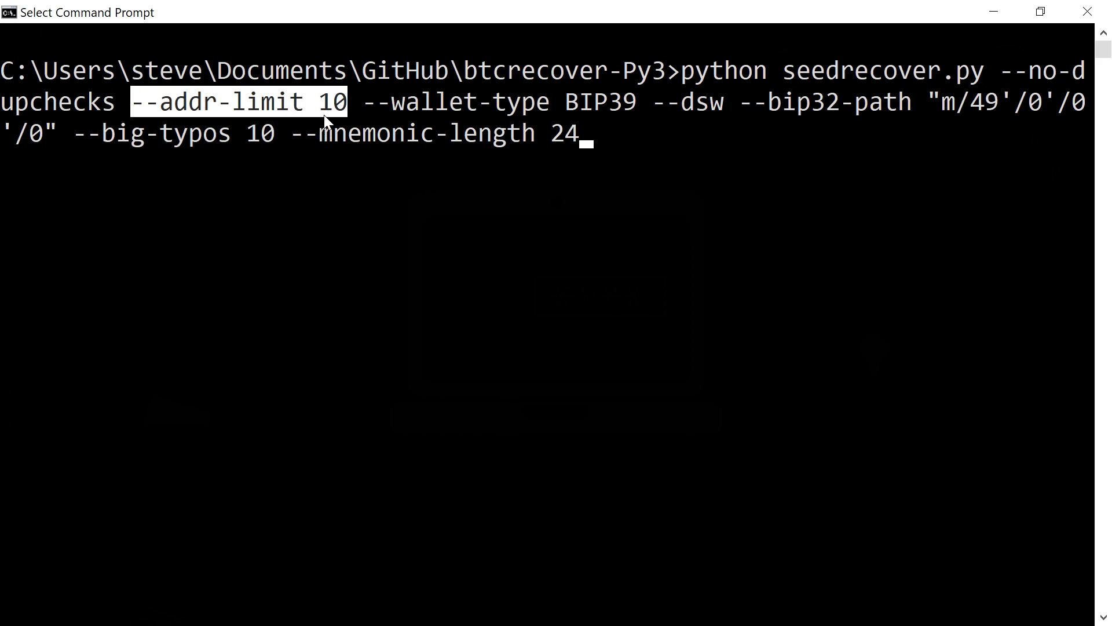
{"action": "mouse_move", "coordinate": [236, 109]}
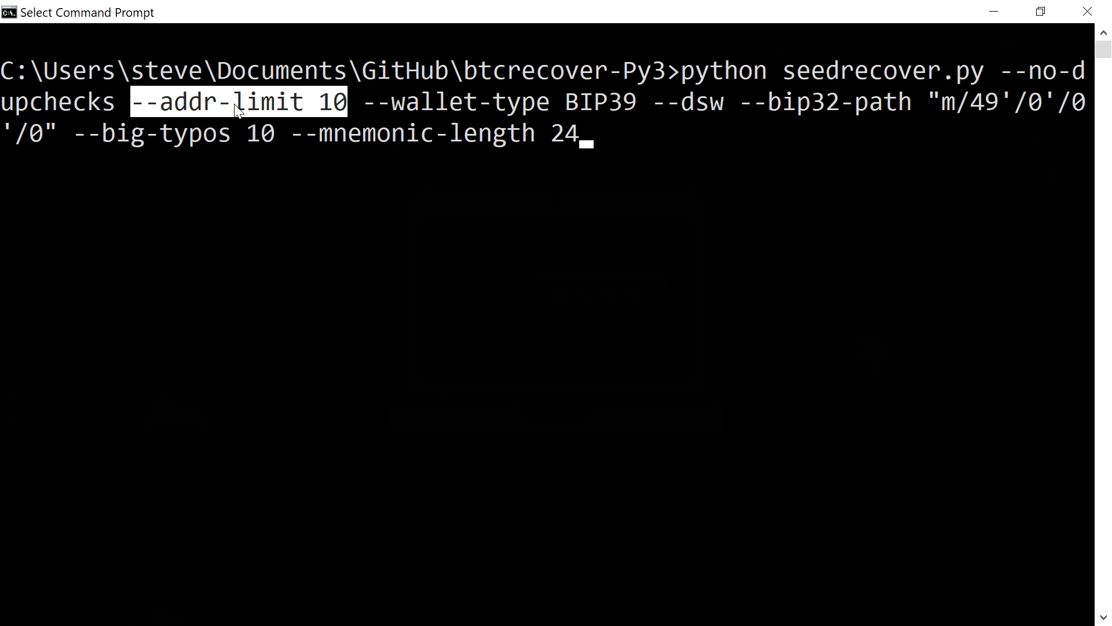
{"action": "mouse_move", "coordinate": [334, 111]}
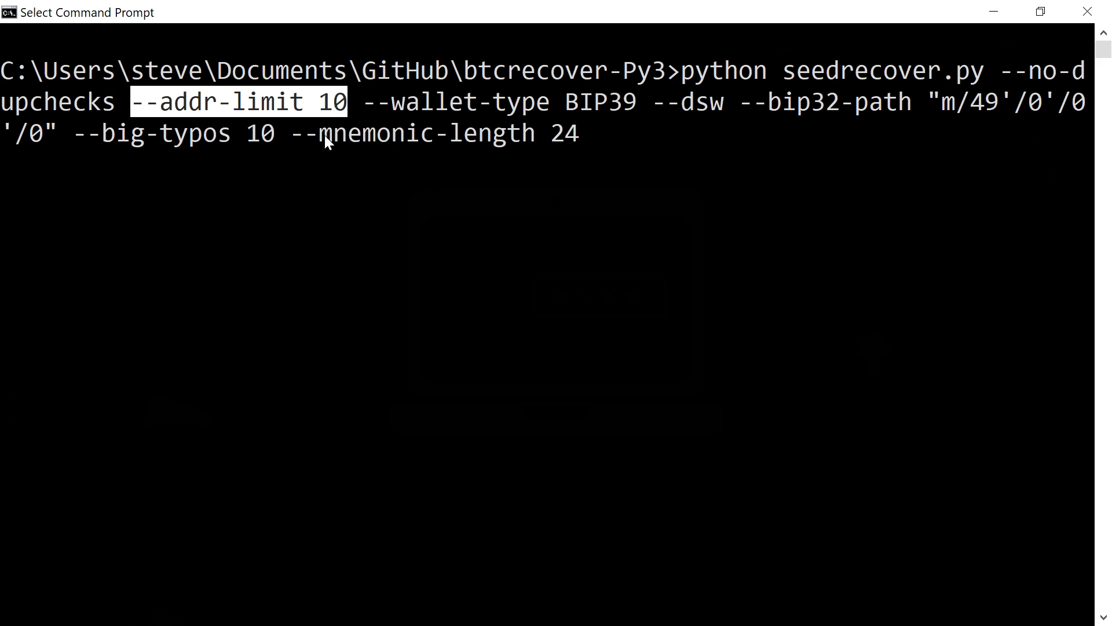
{"action": "mouse_move", "coordinate": [168, 97]}
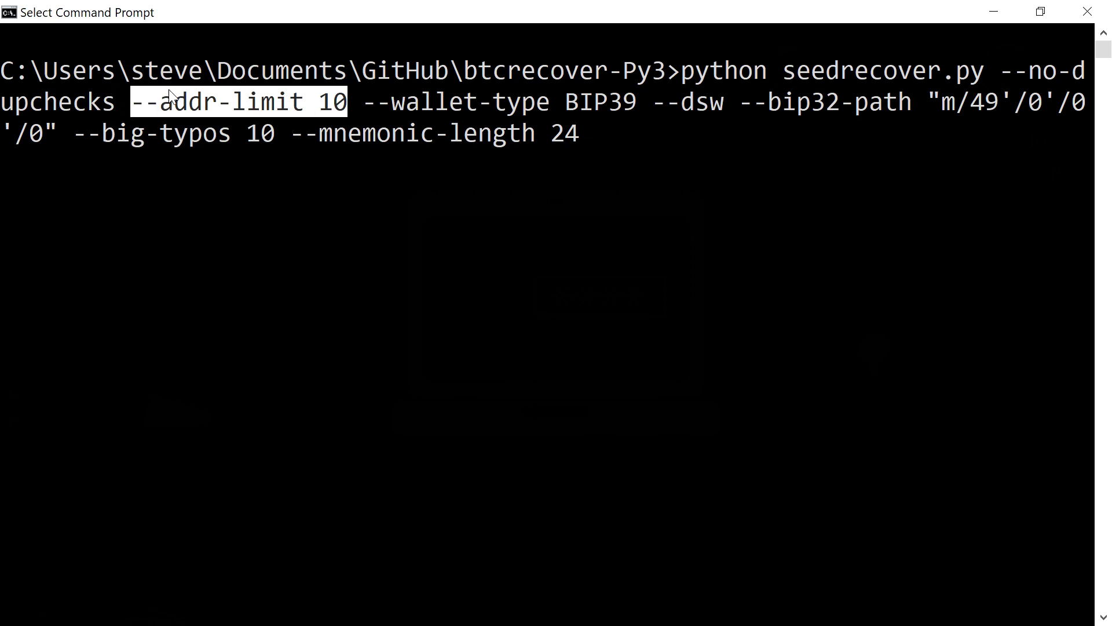
{"action": "mouse_move", "coordinate": [372, 111]}
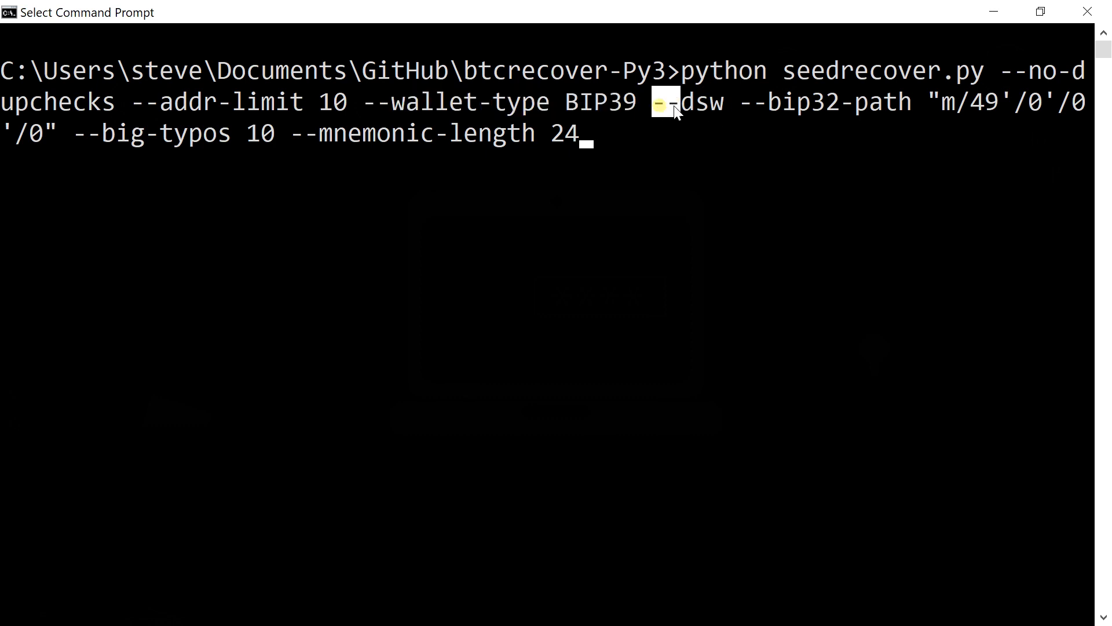
{"action": "double_click", "coordinate": [687, 101]}
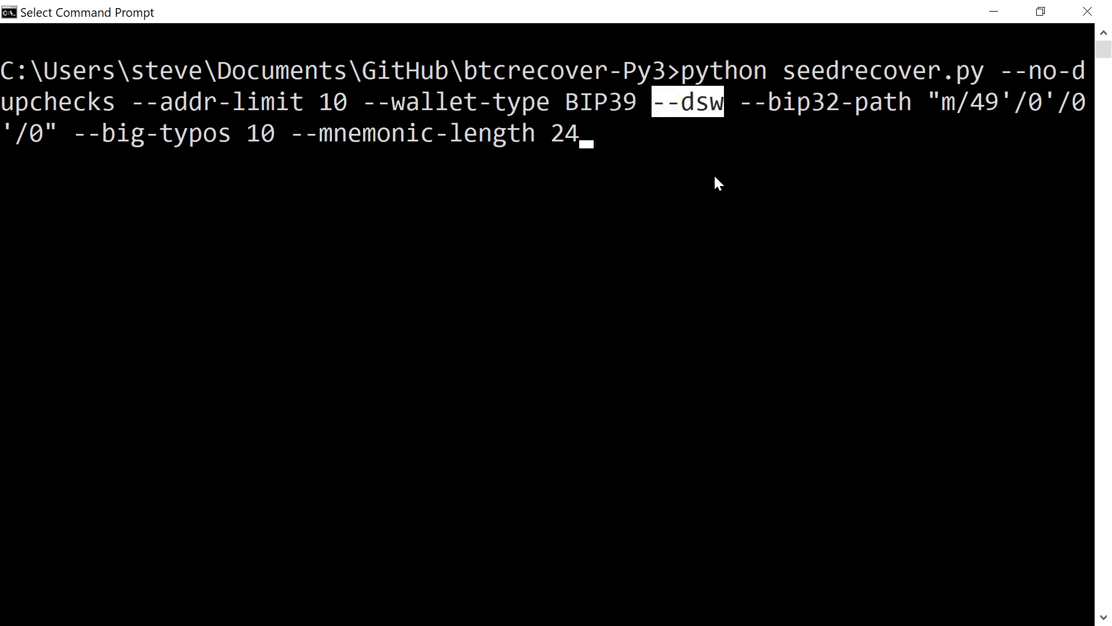
{"action": "mouse_move", "coordinate": [784, 152]}
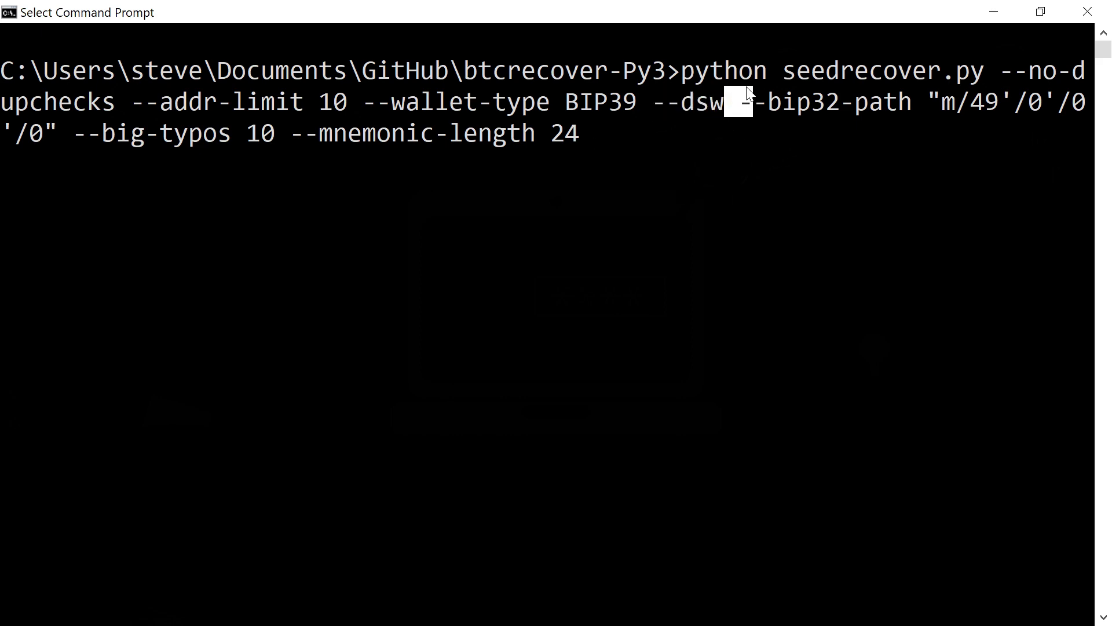
{"action": "mouse_move", "coordinate": [753, 134]}
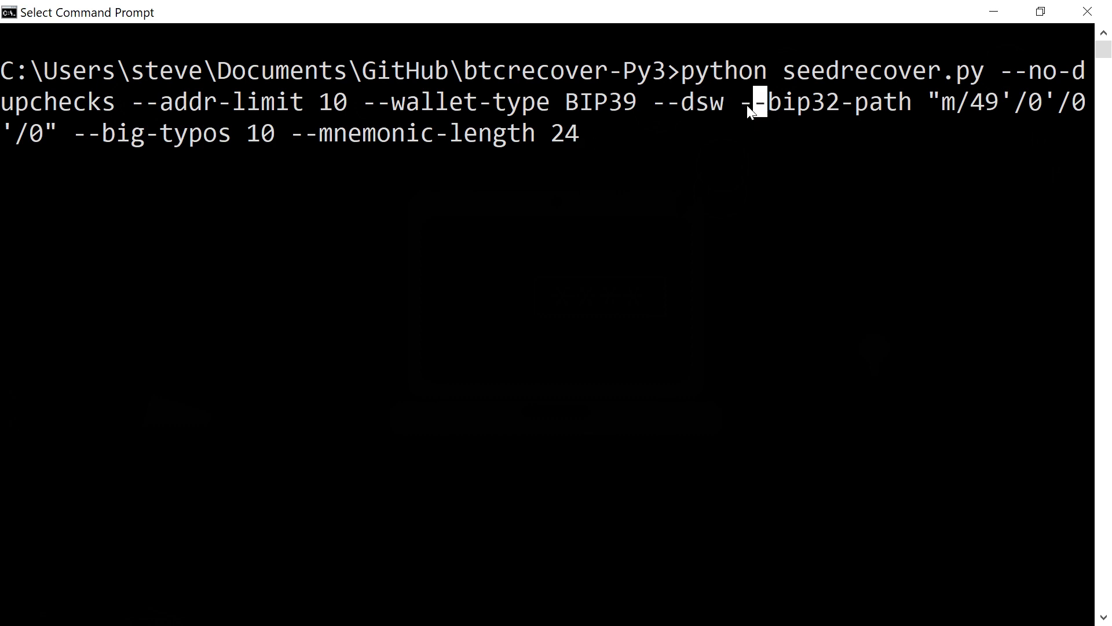
Highlight the --bip32-path option in the unexecuted seedrecover.py command
{"action": "left_click_drag", "start_coordinate": [737, 101], "coordinate": [56, 133]}
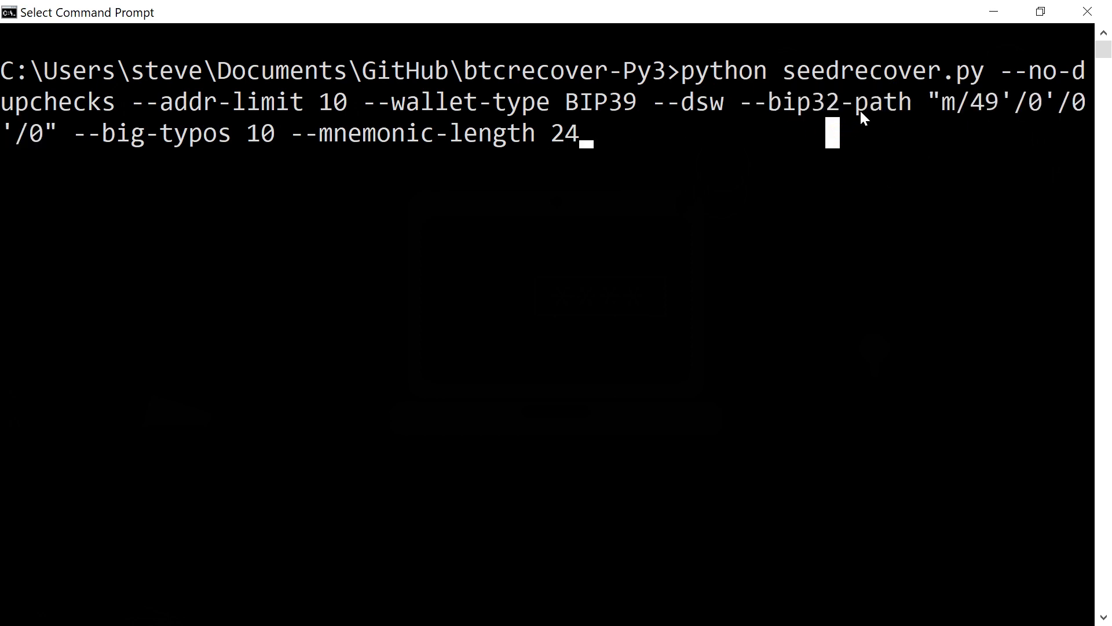
{"action": "mouse_move", "coordinate": [950, 111]}
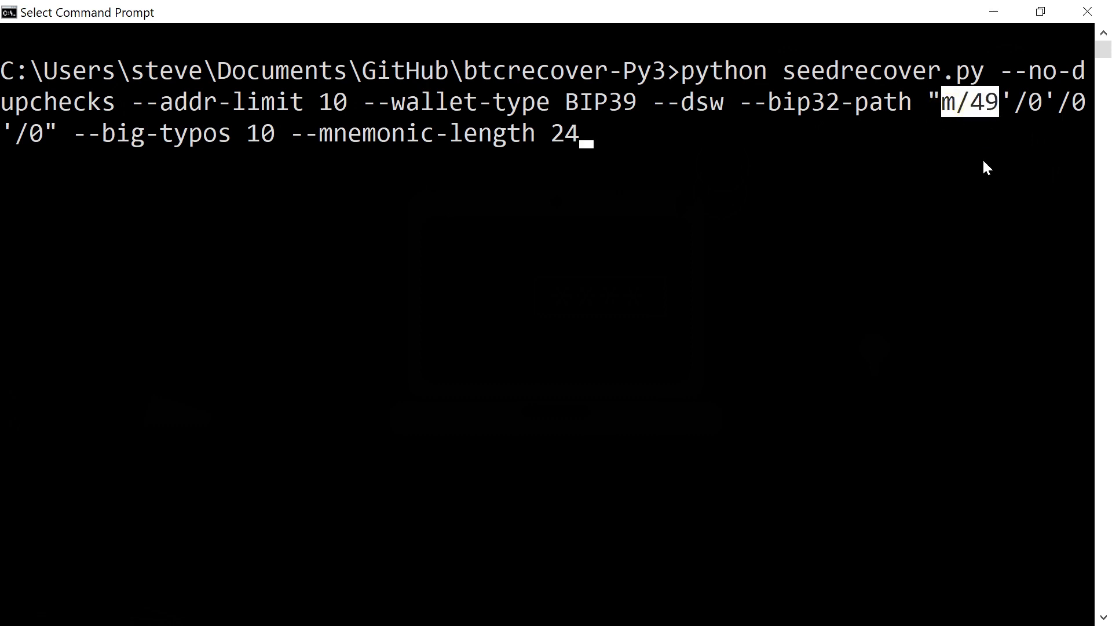
{"action": "mouse_move", "coordinate": [1033, 111]}
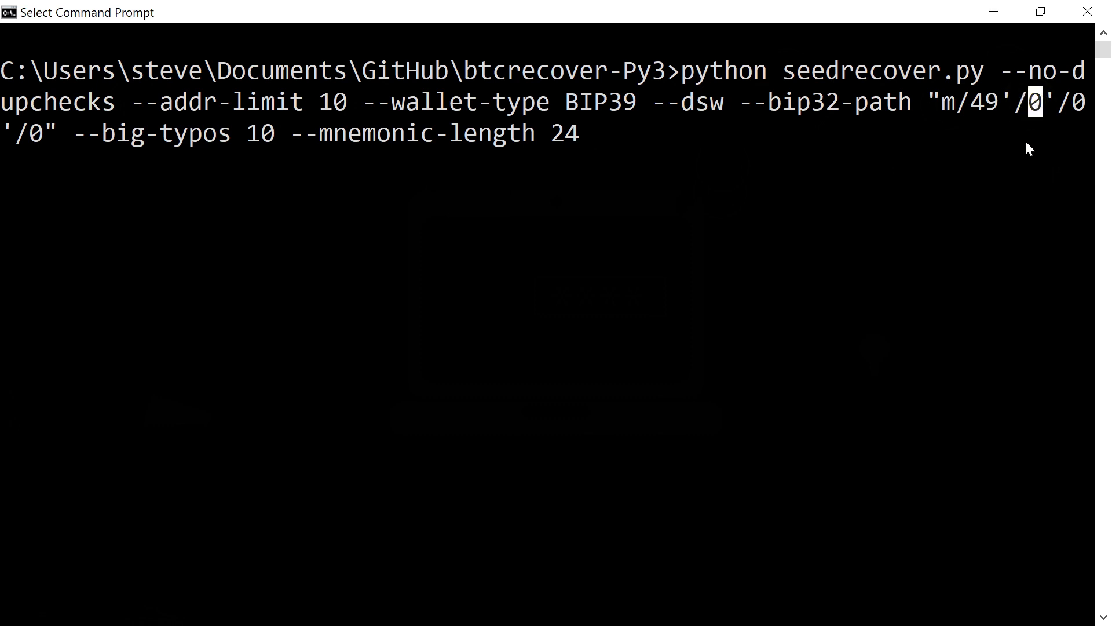
{"action": "mouse_move", "coordinate": [1079, 103]}
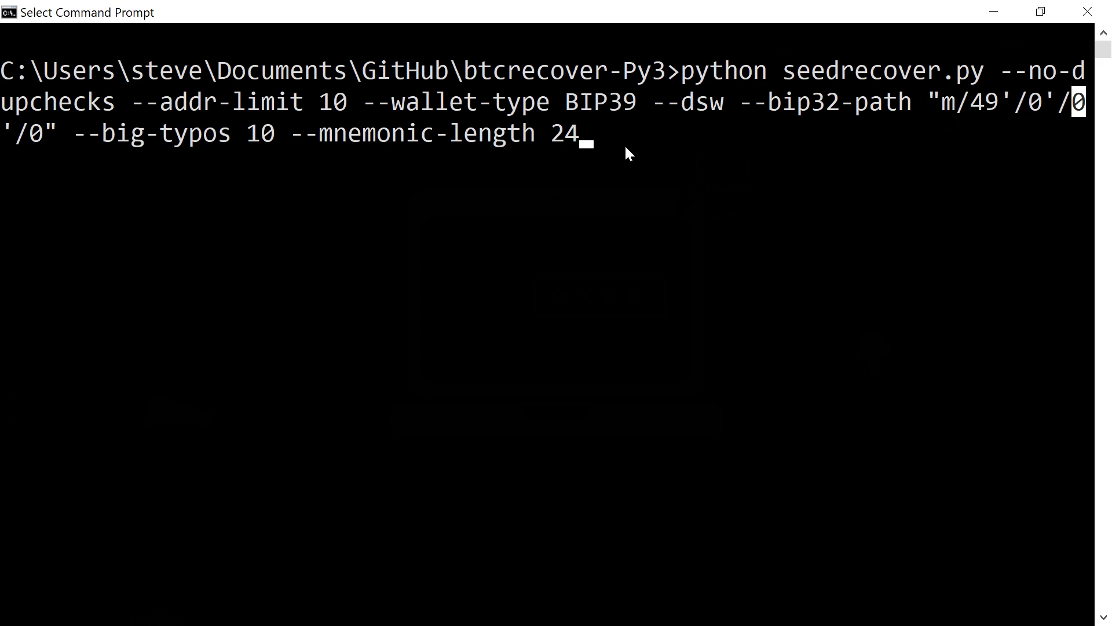
{"action": "mouse_move", "coordinate": [954, 152]}
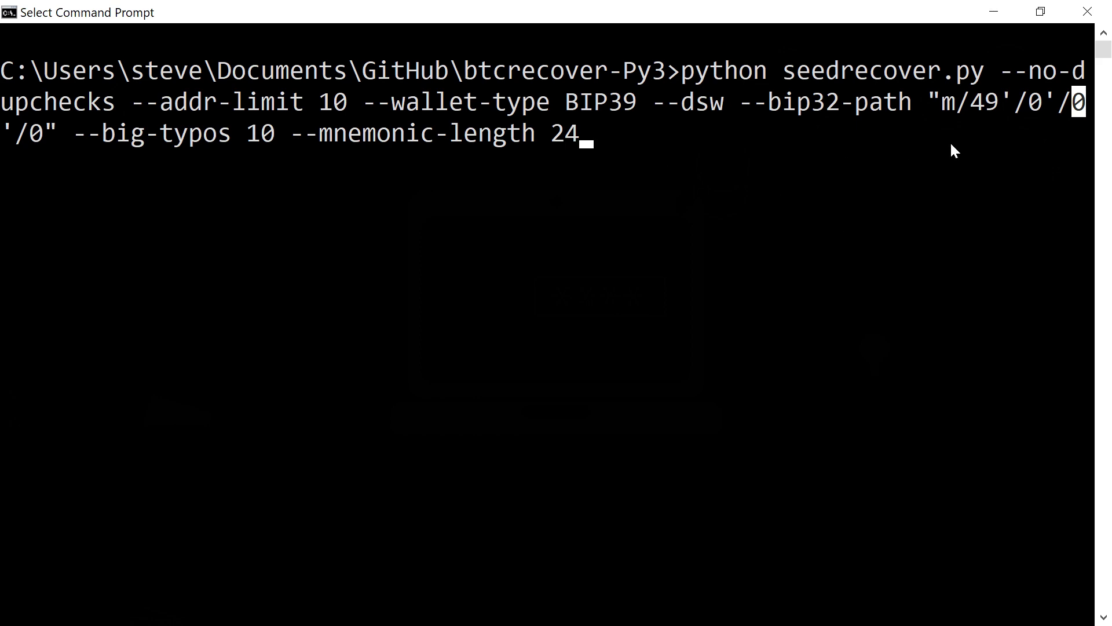
{"action": "mouse_move", "coordinate": [119, 151]}
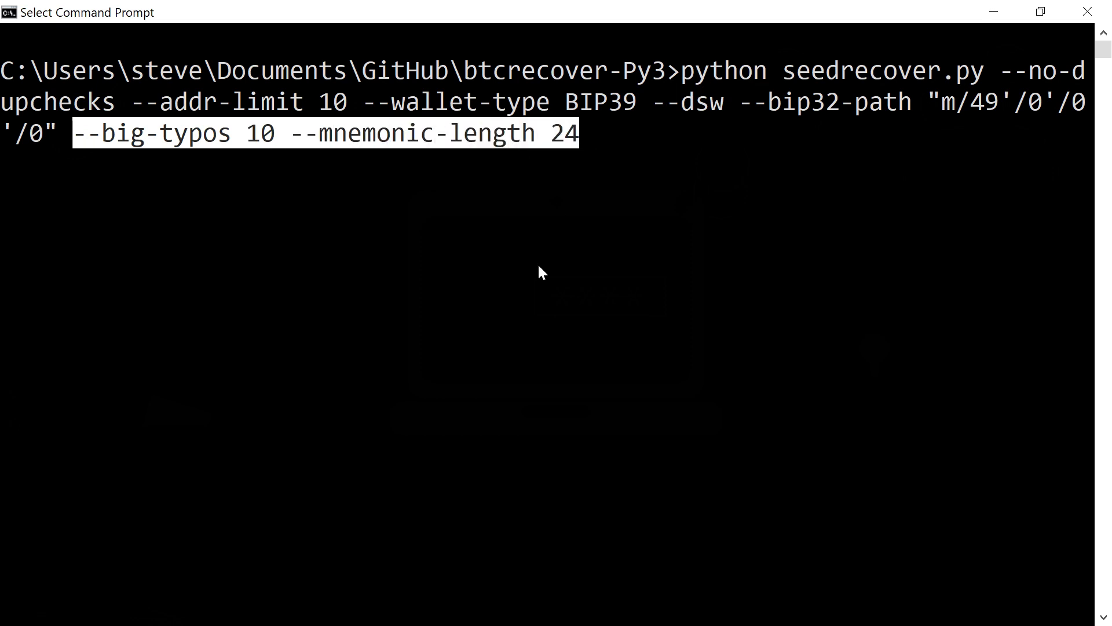
{"action": "mouse_move", "coordinate": [536, 276]}
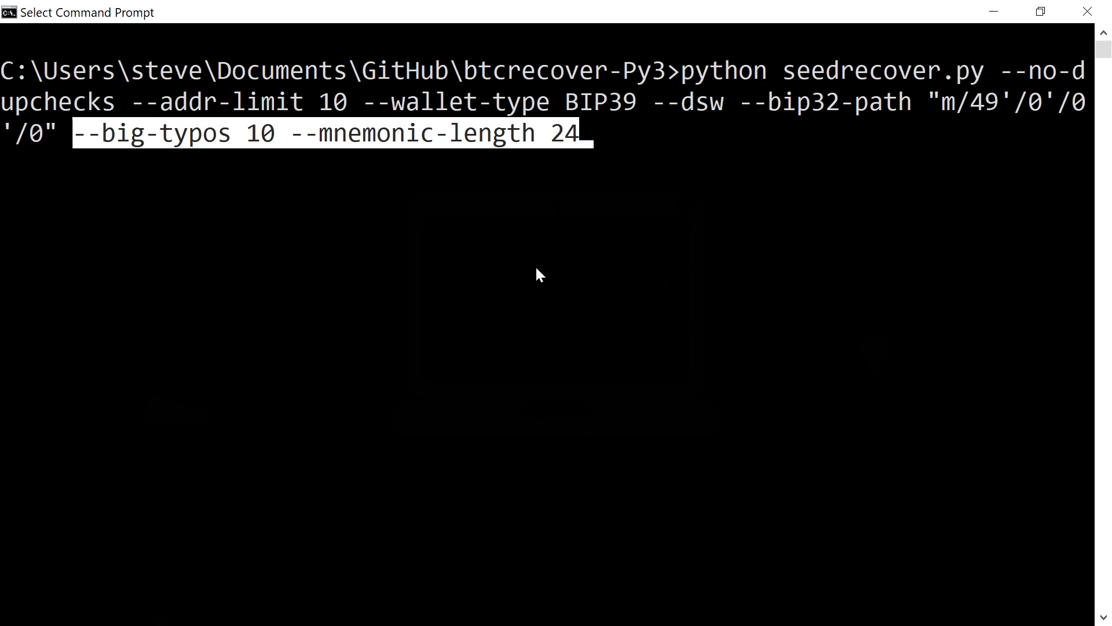
{"action": "mouse_move", "coordinate": [86, 144]}
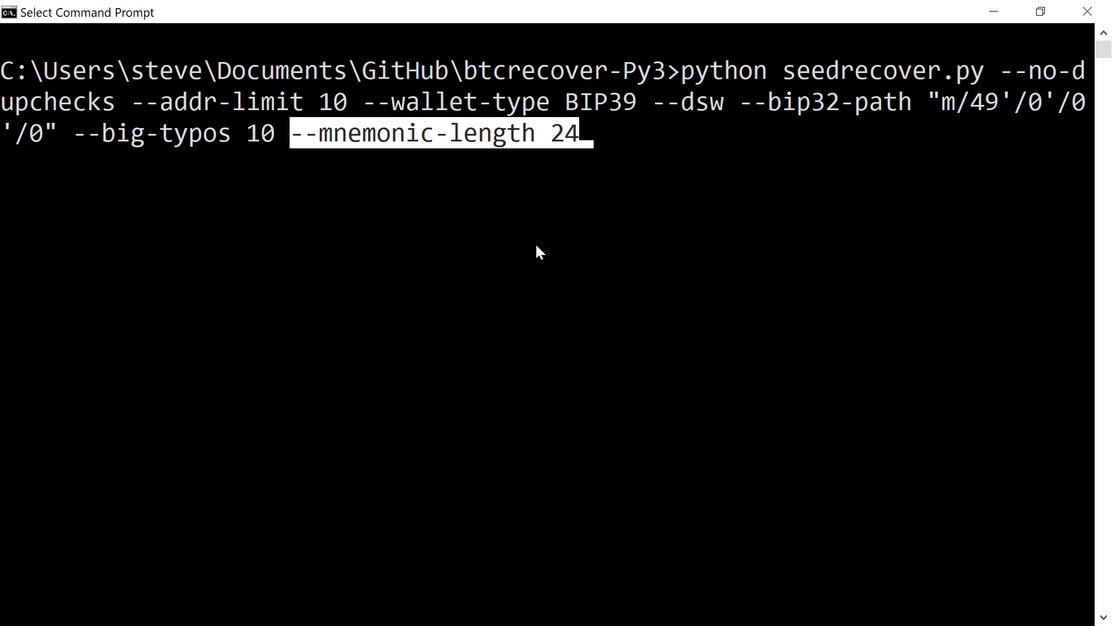
{"action": "mouse_move", "coordinate": [291, 145]}
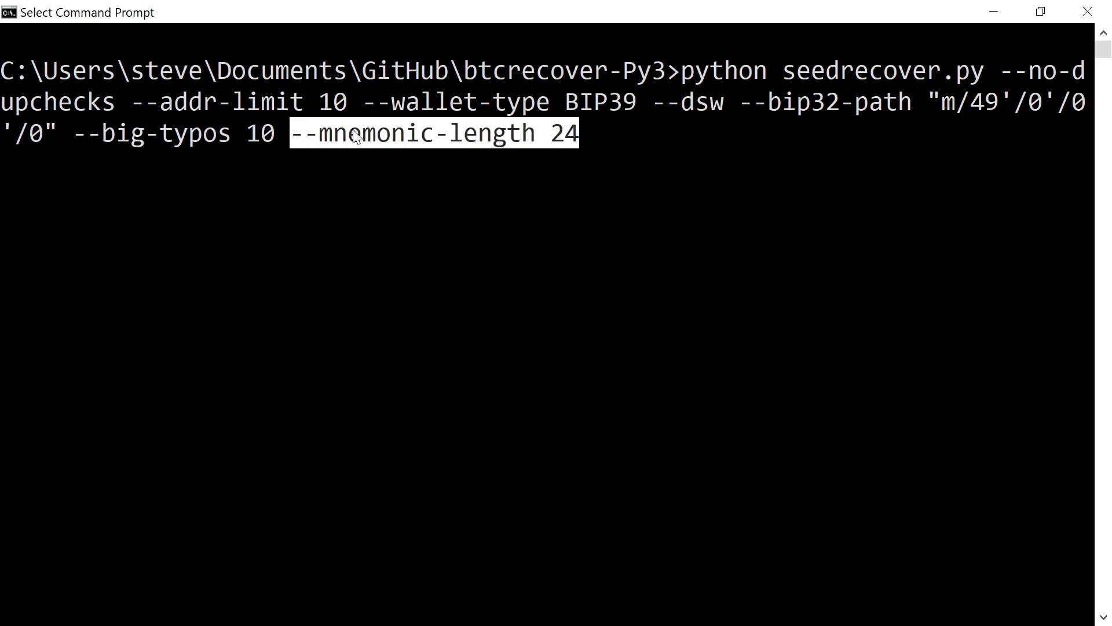
{"action": "mouse_move", "coordinate": [561, 154]}
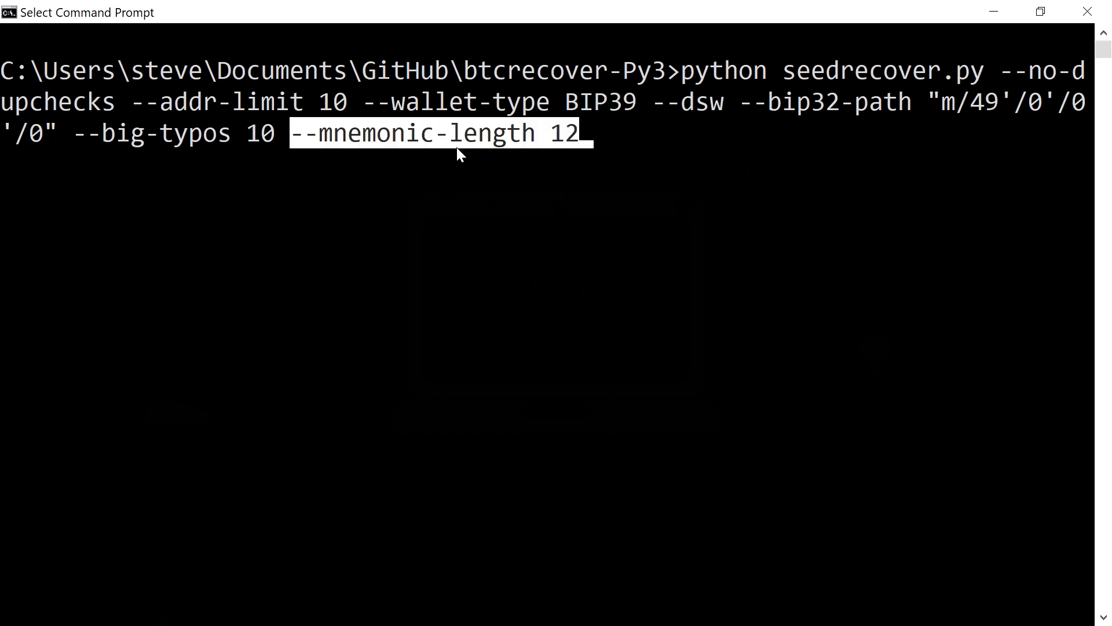
{"action": "mouse_move", "coordinate": [579, 147]}
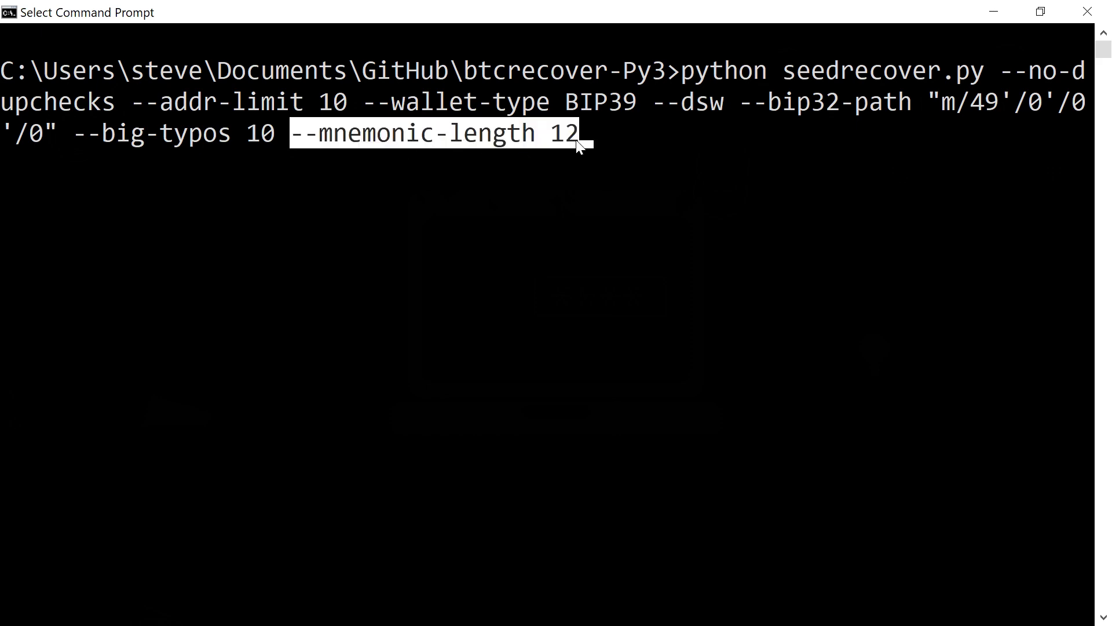
{"action": "mouse_move", "coordinate": [549, 155]}
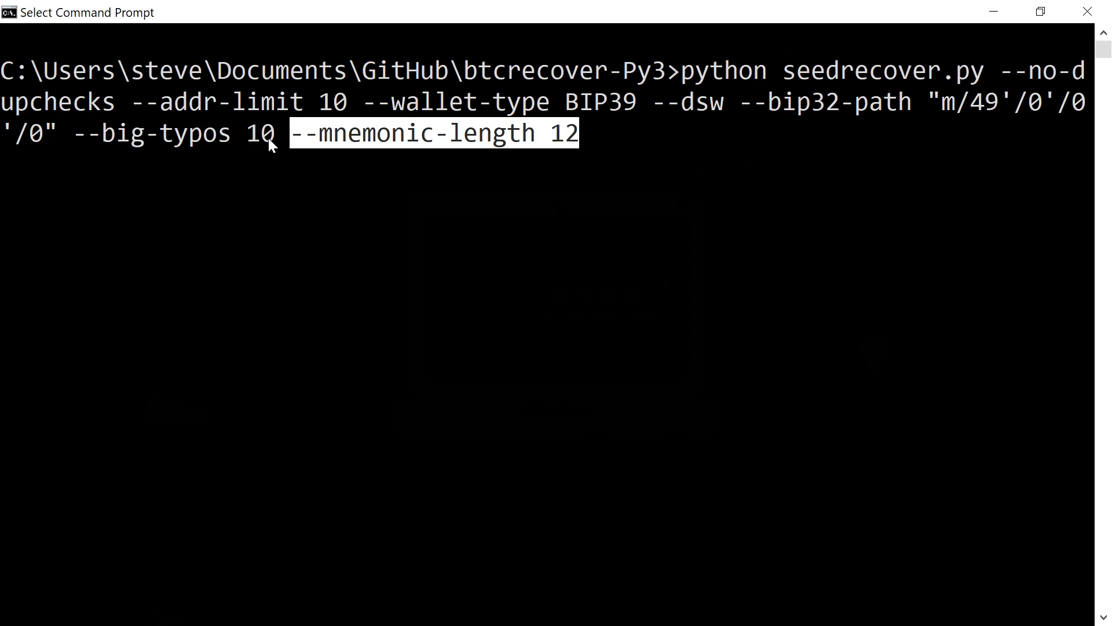
{"action": "mouse_move", "coordinate": [510, 161]}
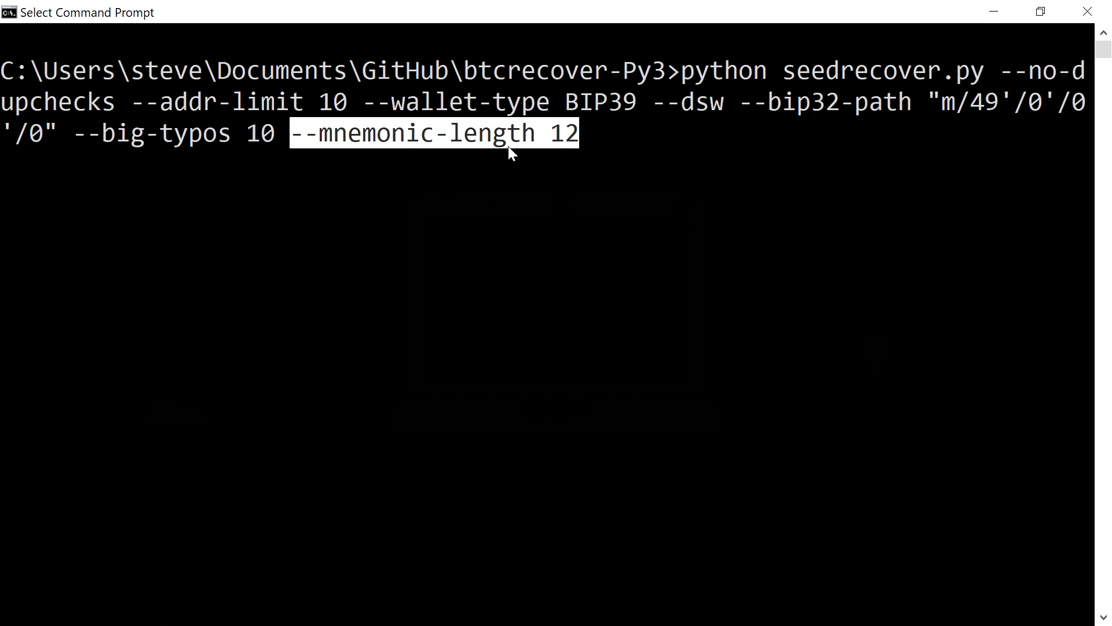
{"action": "mouse_move", "coordinate": [505, 183]}
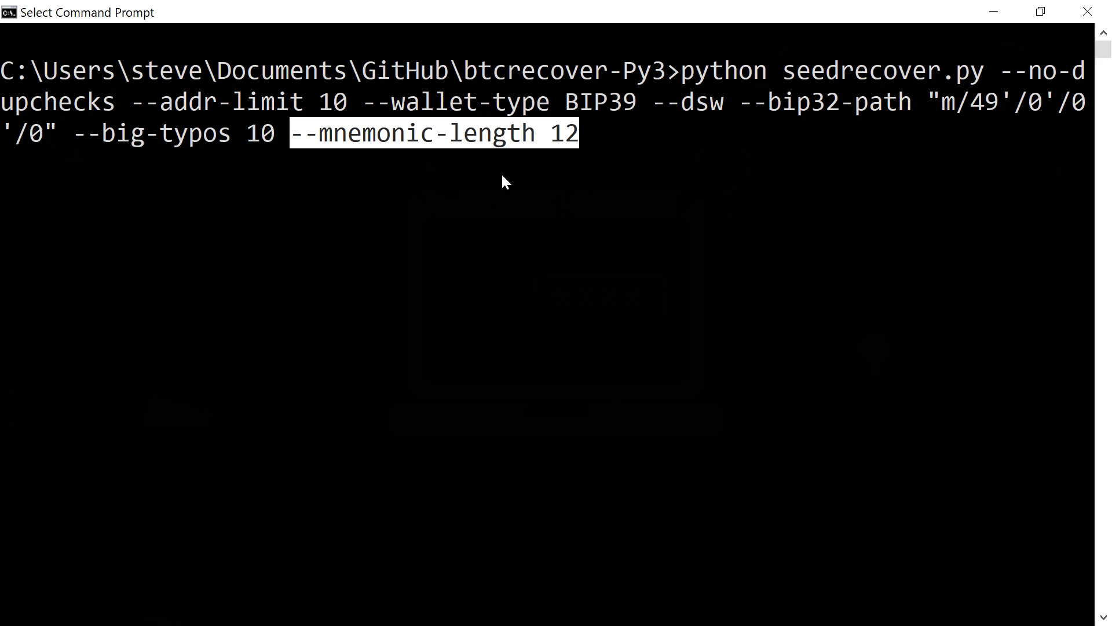
{"action": "mouse_move", "coordinate": [651, 153]}
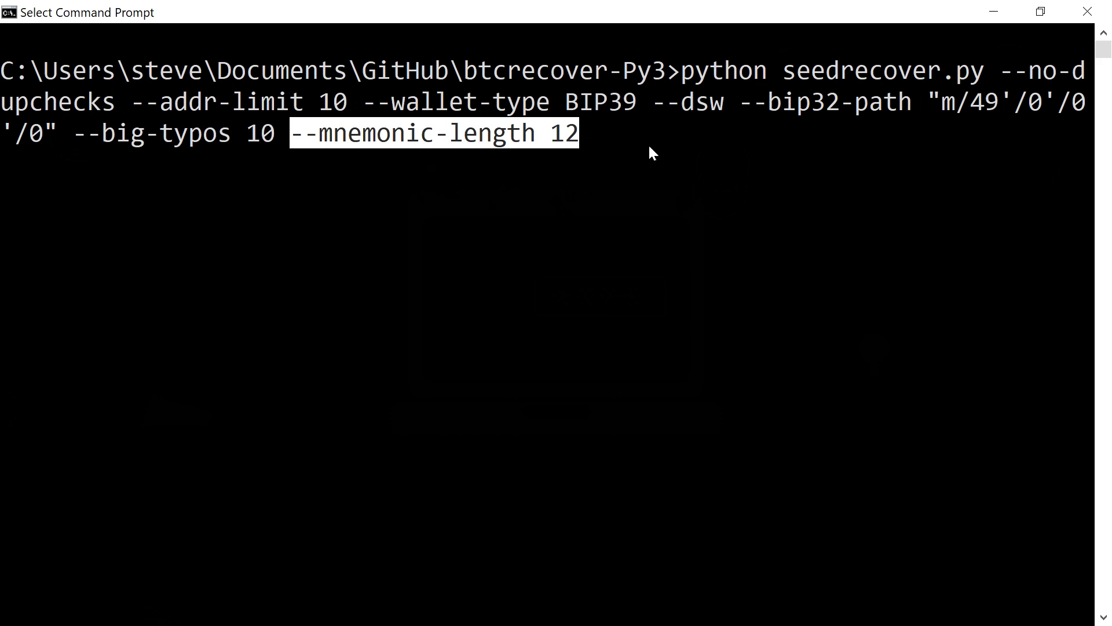
{"action": "mouse_move", "coordinate": [563, 192]}
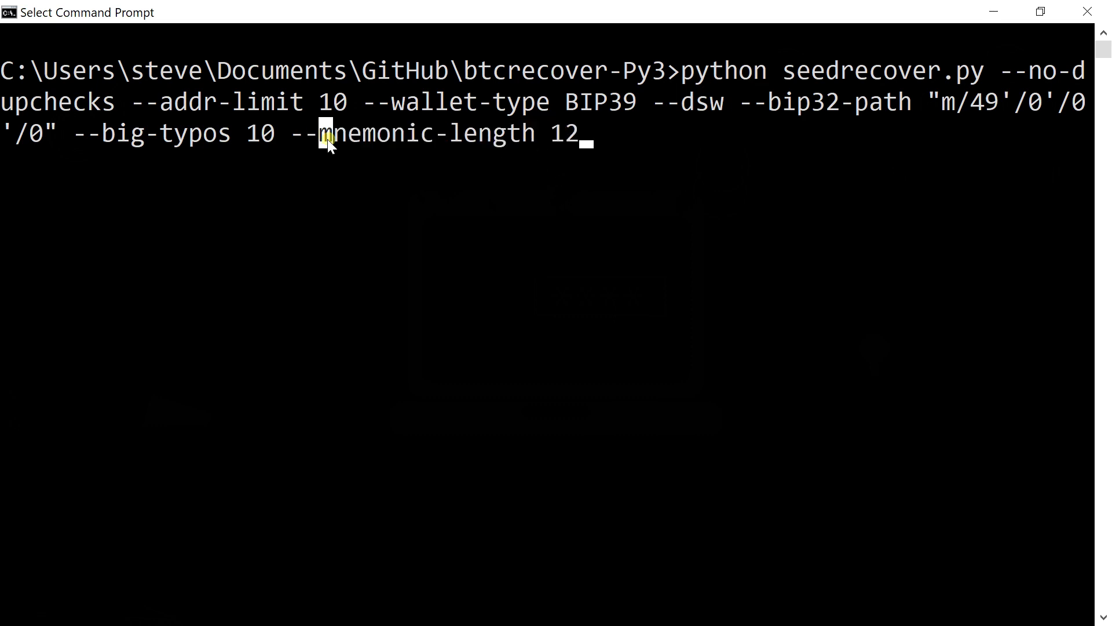
{"action": "type", "text": "24"}
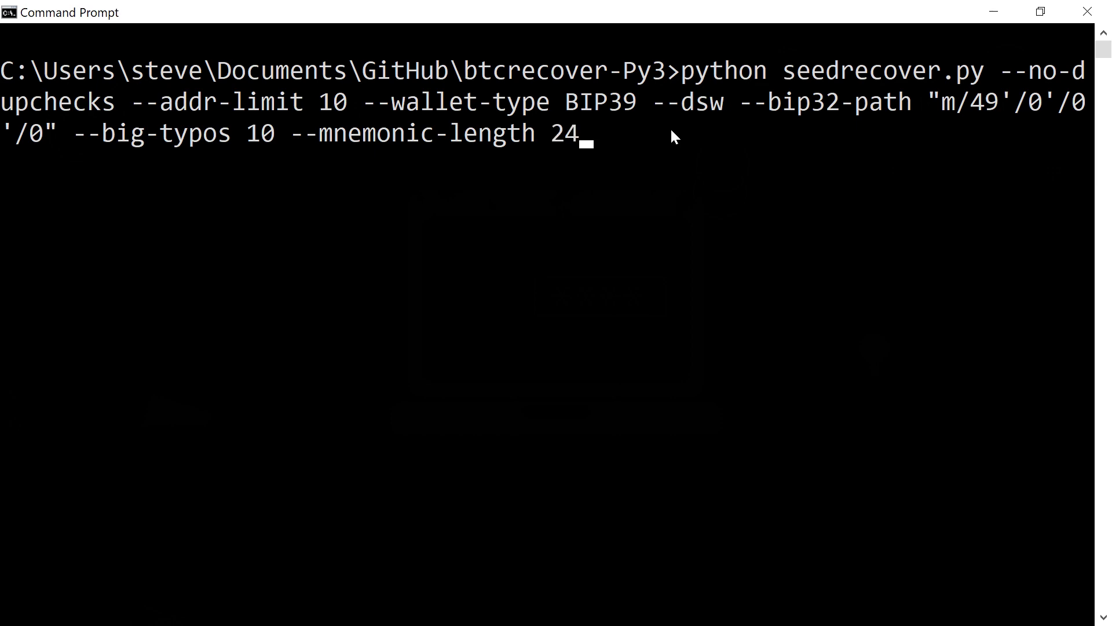
{"action": "key", "text": "enter"}
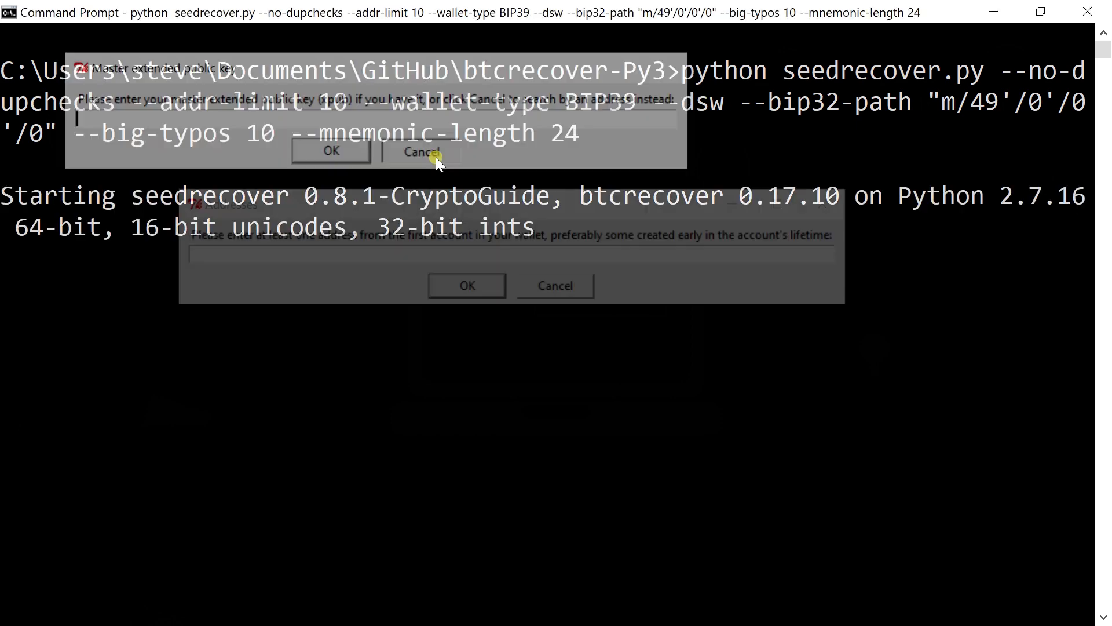
{"action": "left_click", "coordinate": [420, 152]}
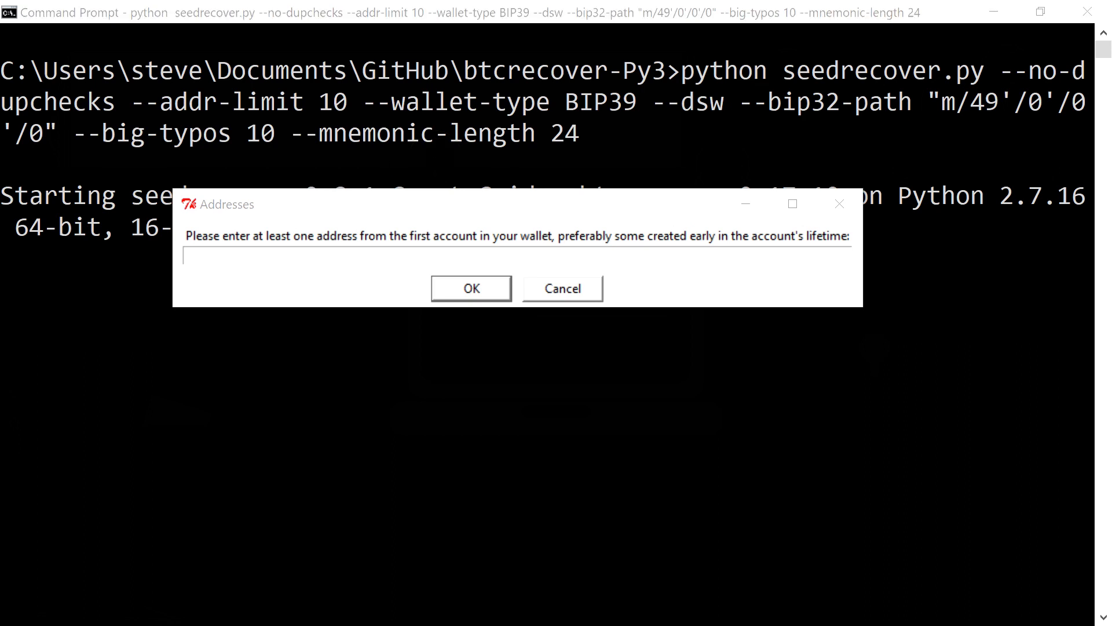
{"action": "type", "text": "3BHDE7tmC8KHuBMeoBaxHdxR6Hgp4eq29Z"}
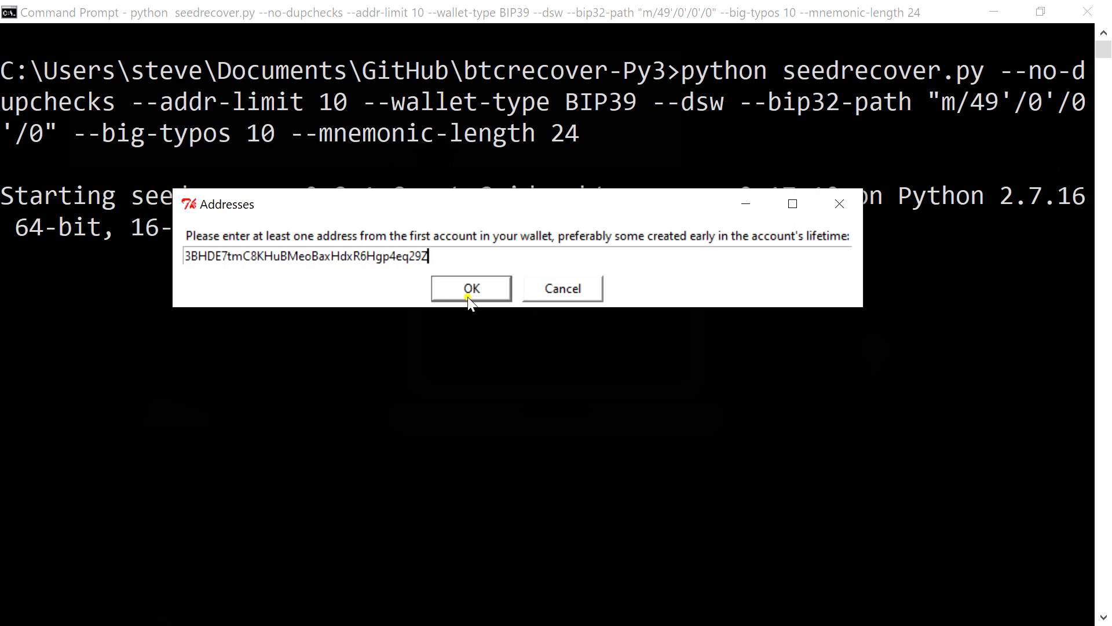
{"action": "left_click", "coordinate": [471, 288]}
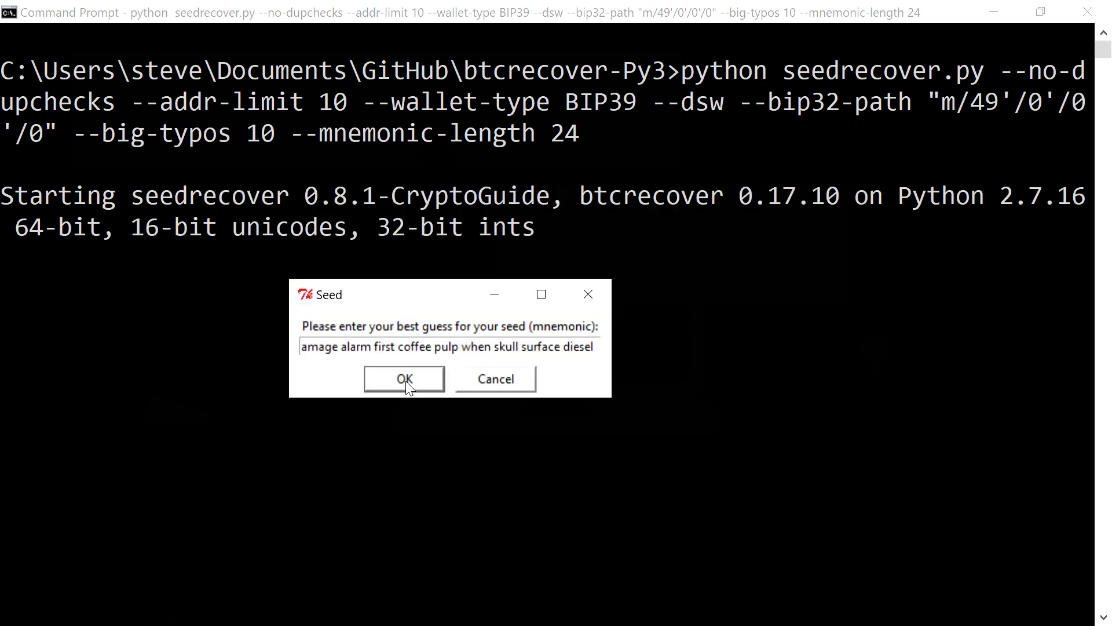
{"action": "left_click", "coordinate": [404, 378]}
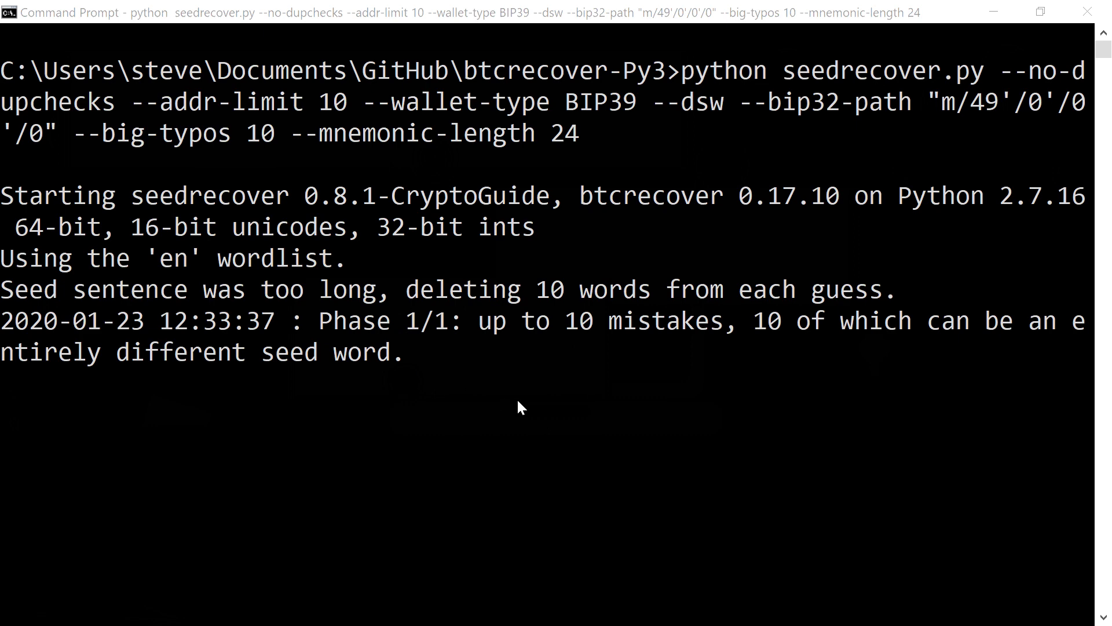